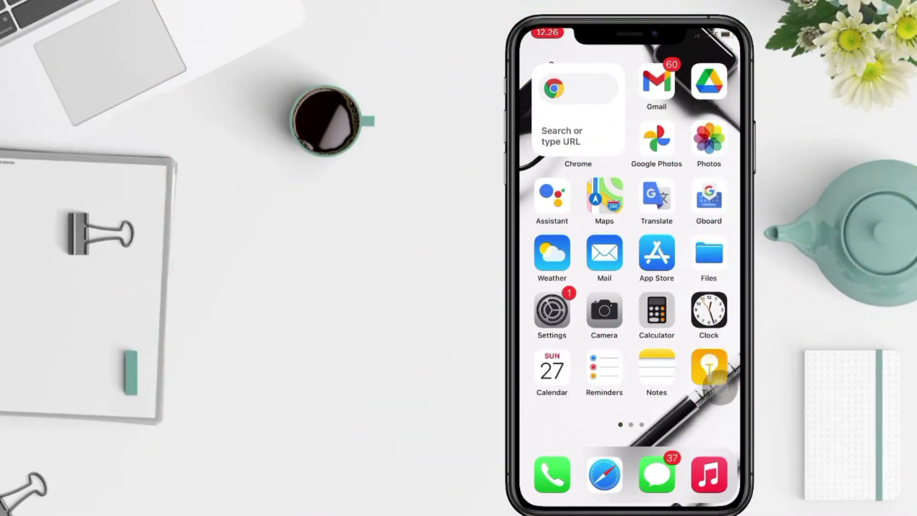
- Swipe to Settings and search for 'Spotify' so its entry shows as the result
scroll("left", 3)
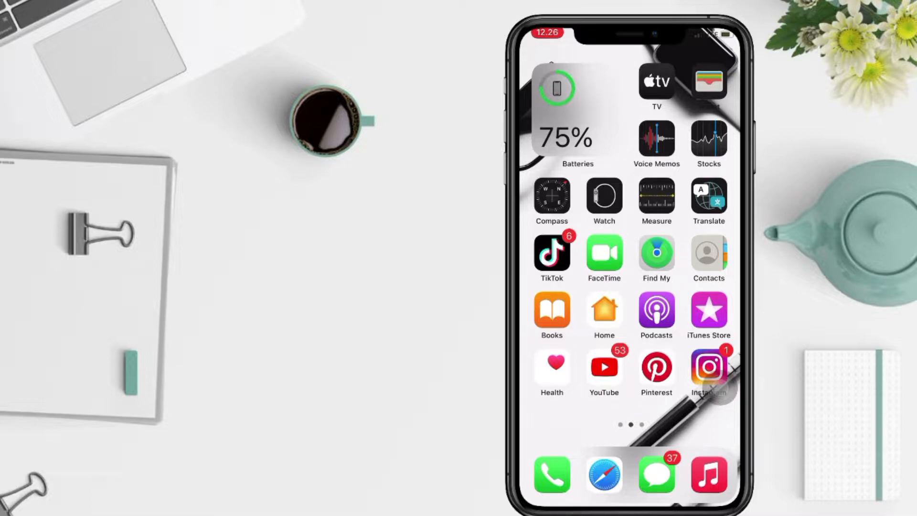
scroll("left", 3)
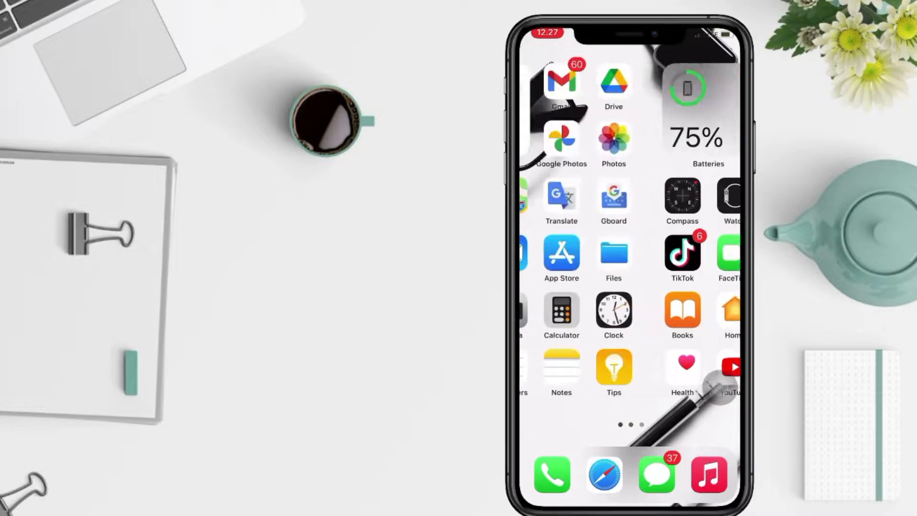
scroll("left", 3)
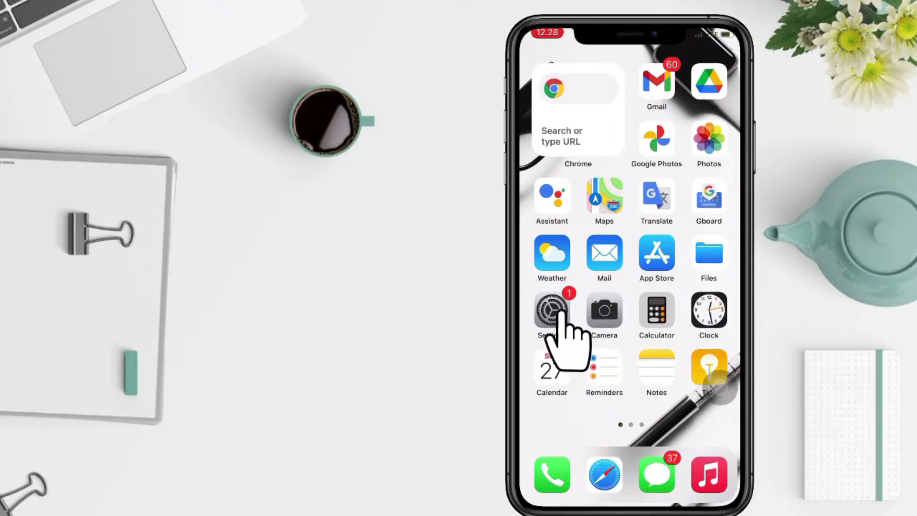
left_click(550, 311)
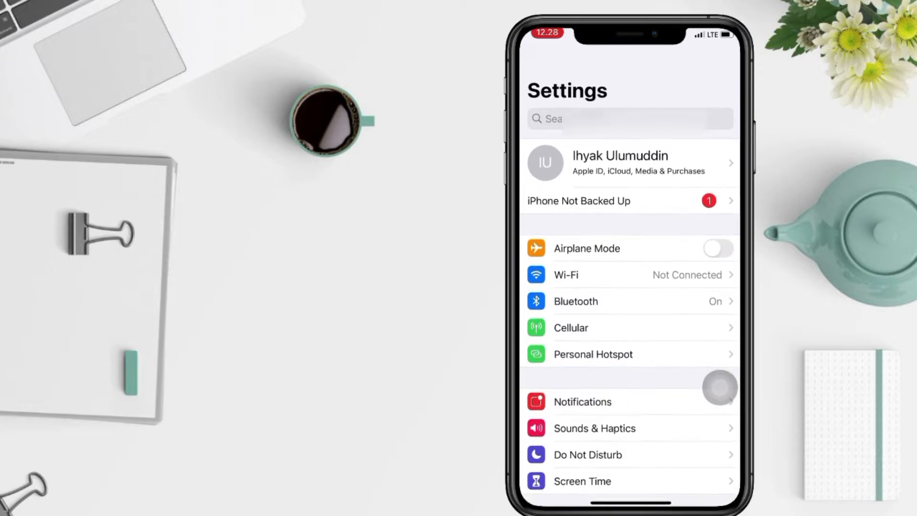
left_click(590, 119)
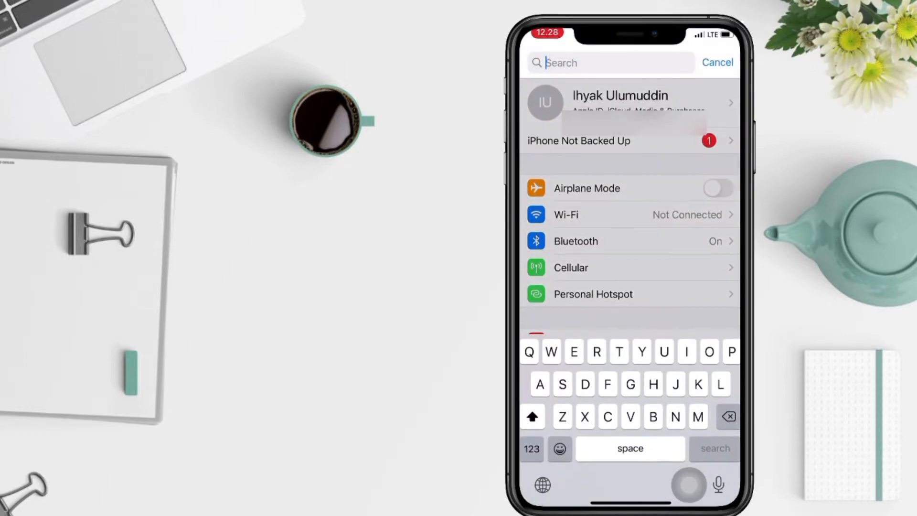
type("potify")
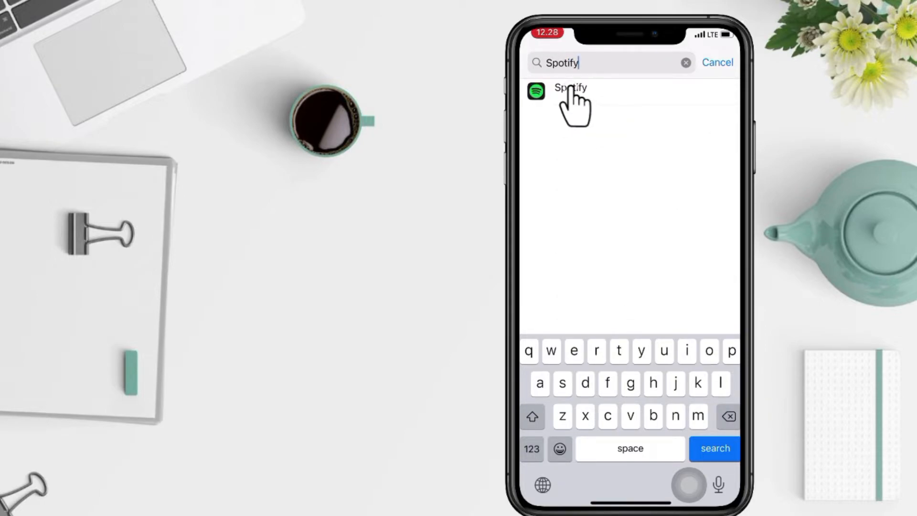
- Switch on Use with Ask Siri under Spotify's Siri & Search, then return to Spotify's page
left_click(570, 91)
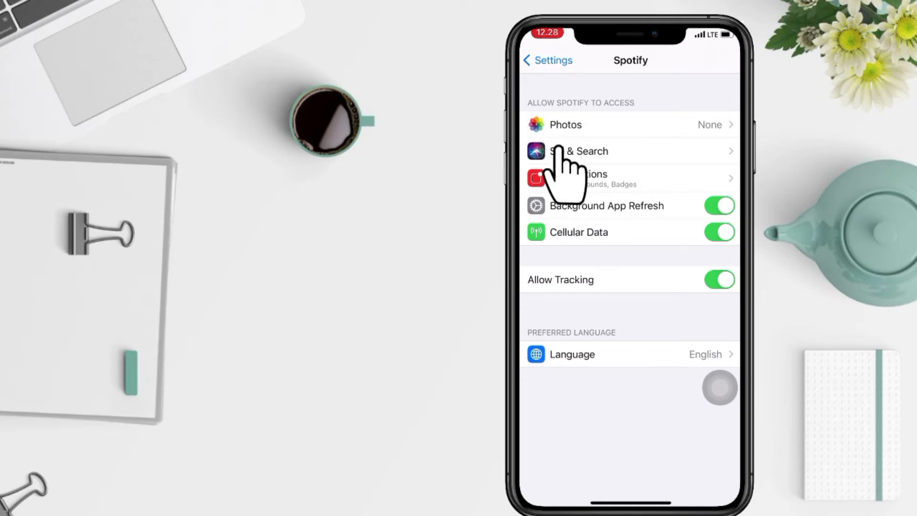
left_click(578, 151)
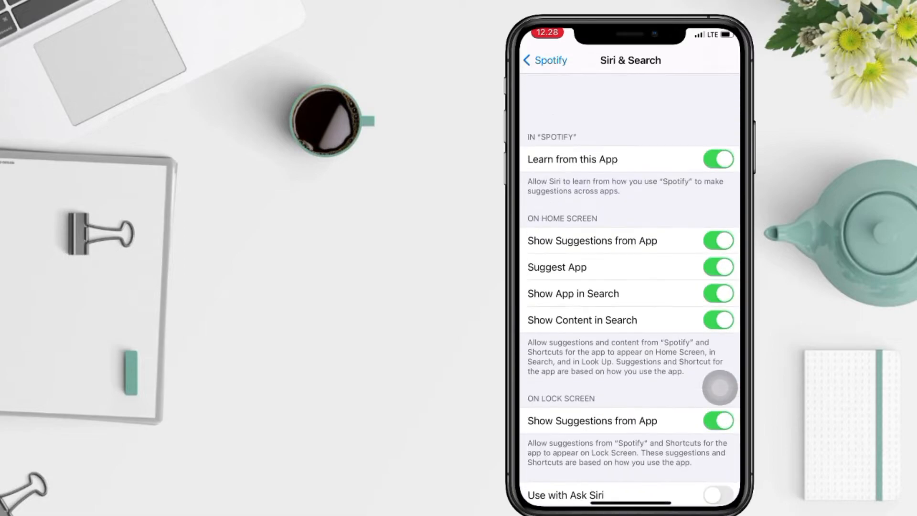
scroll("down", 3)
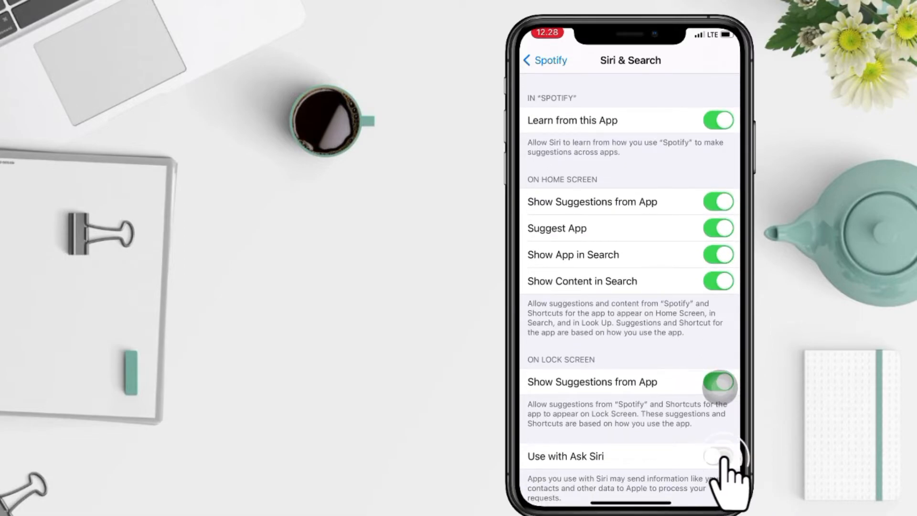
left_click(718, 457)
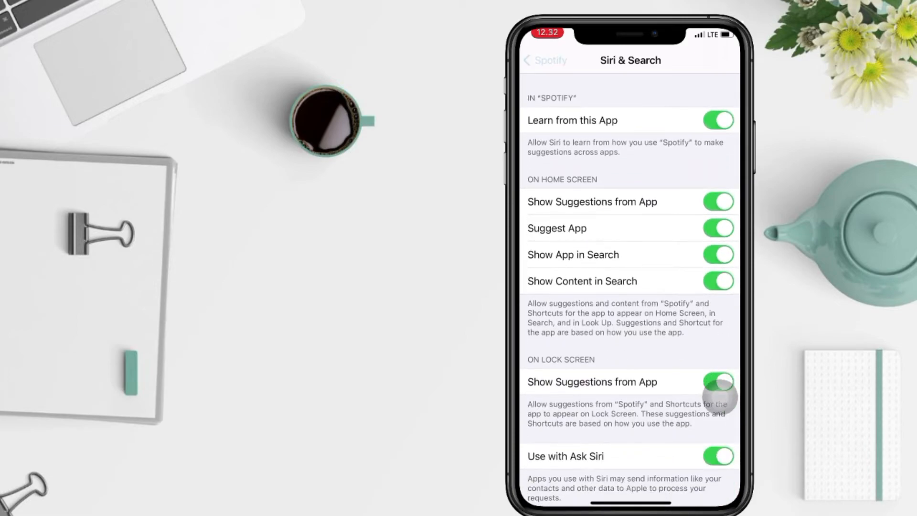
left_click(545, 59)
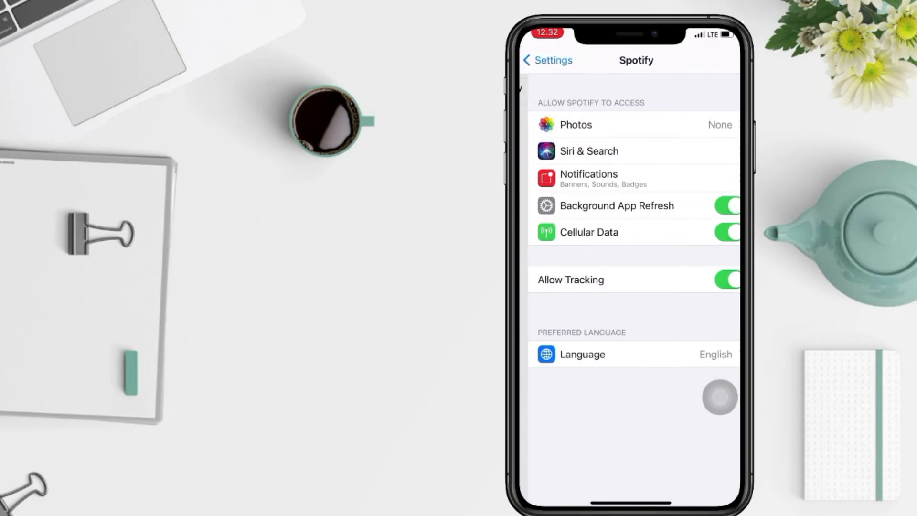
- Leave Settings for the home screen and swipe left to the App Library showing Spotify
type("Spot")
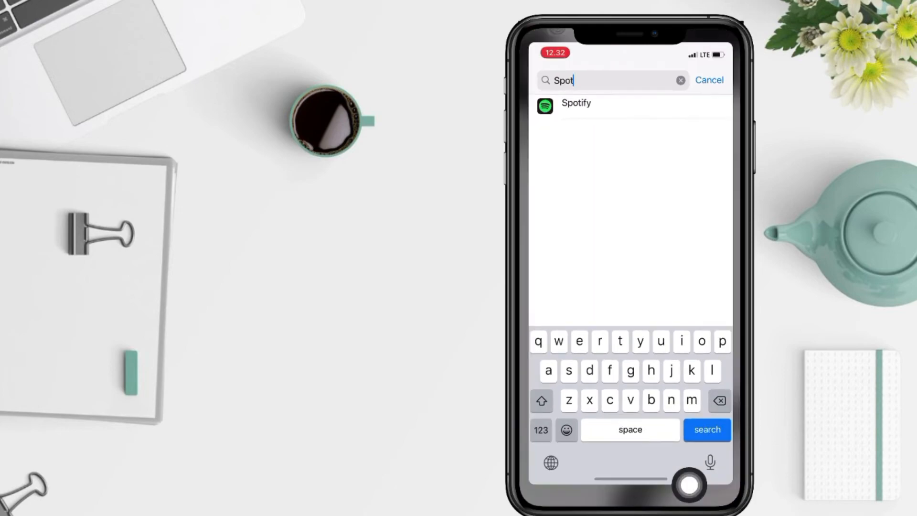
left_click(709, 80)
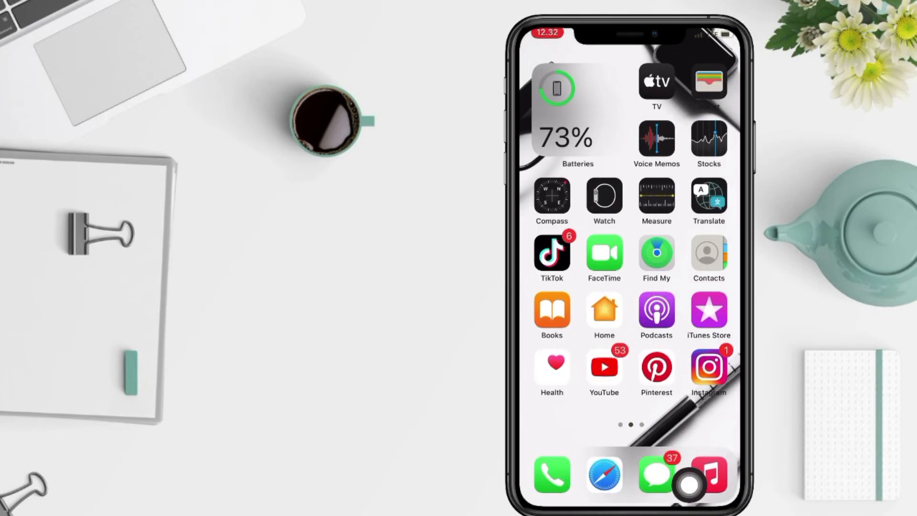
scroll("left", 3)
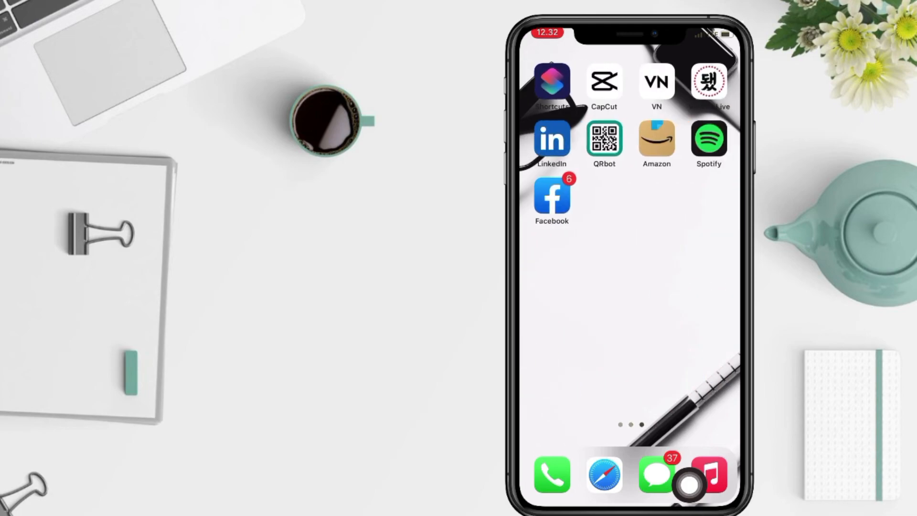
scroll("left", 3)
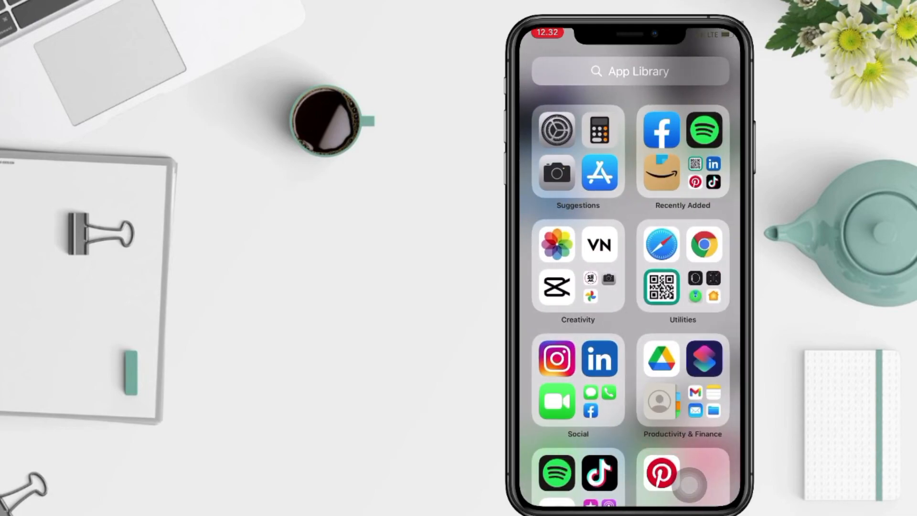